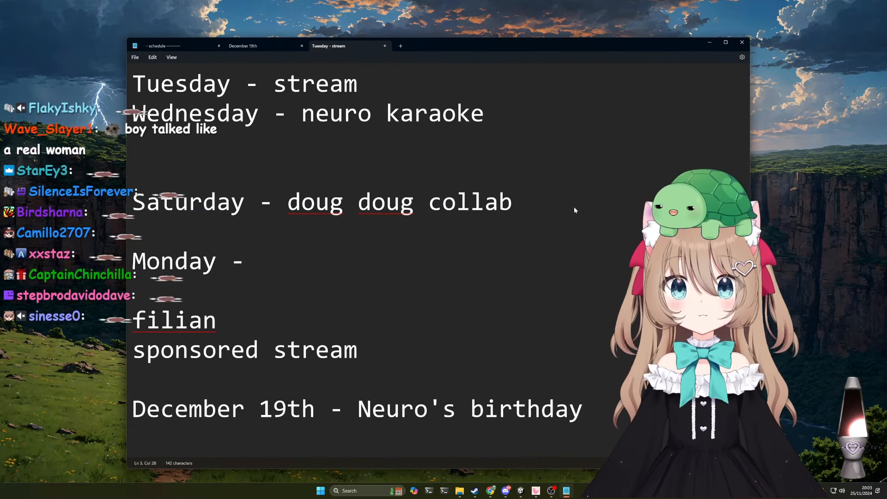
# Select the full 'Saturday - doug doug collab' line of the schedule
pyautogui.moveTo(133, 202); pyautogui.dragTo(512, 201)
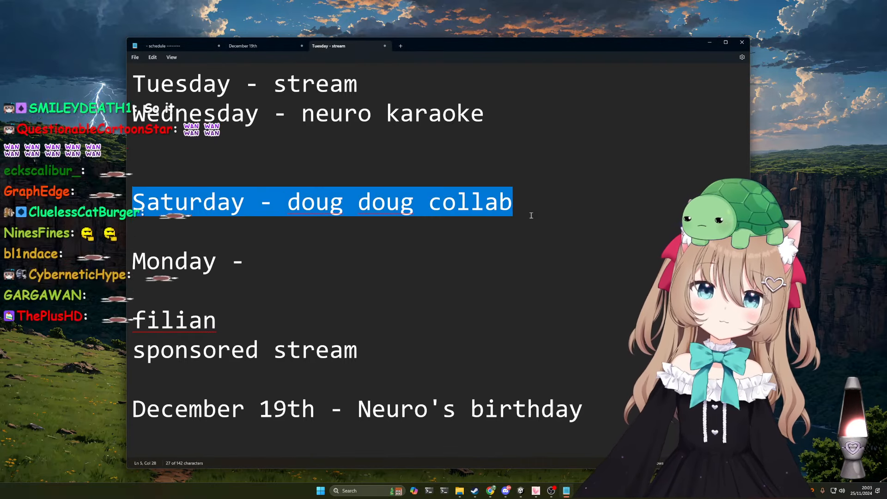